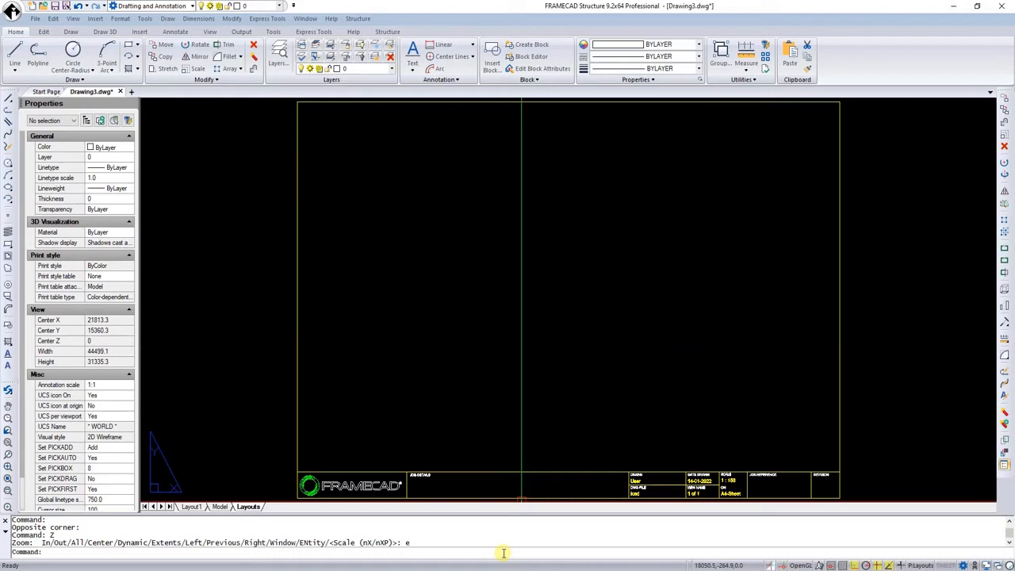
# - Run the RS command to open the Roof Shape dialog with its roof shape list
pyautogui.write('RS')
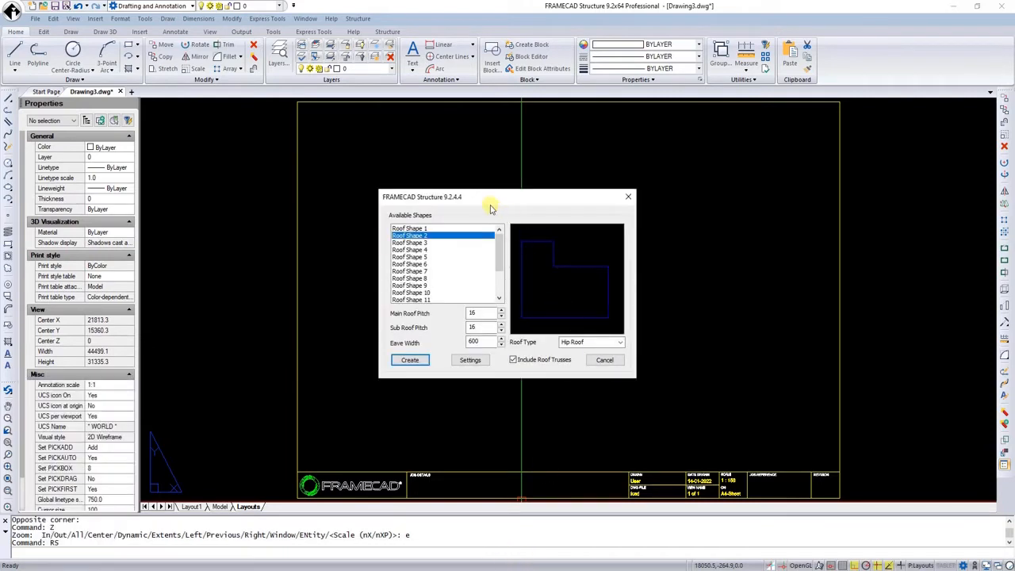
pyautogui.moveTo(489, 196); pyautogui.dragTo(548, 194)
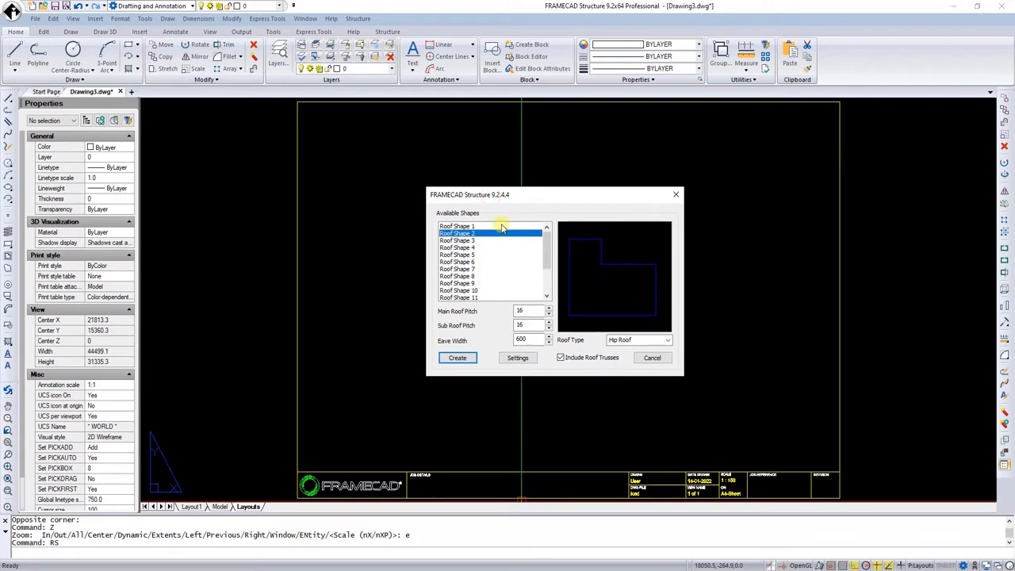
pyautogui.moveTo(613, 279)
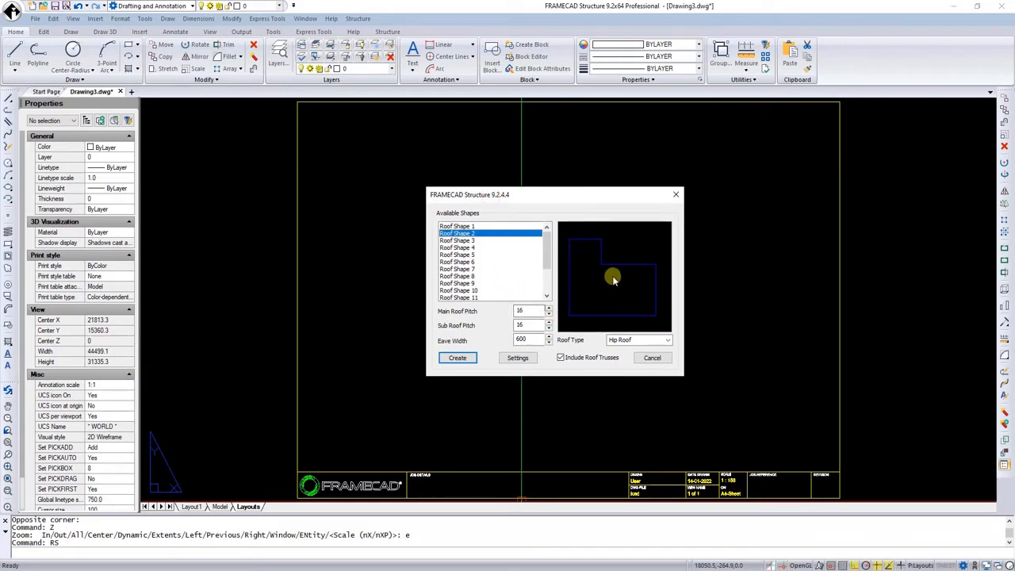
pyautogui.click(457, 240)
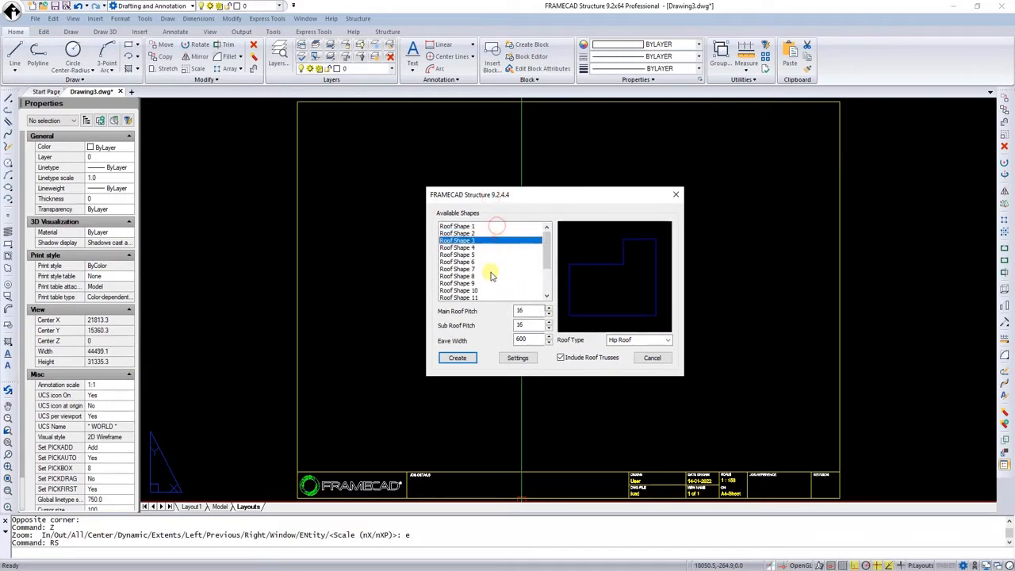
pyautogui.click(458, 276)
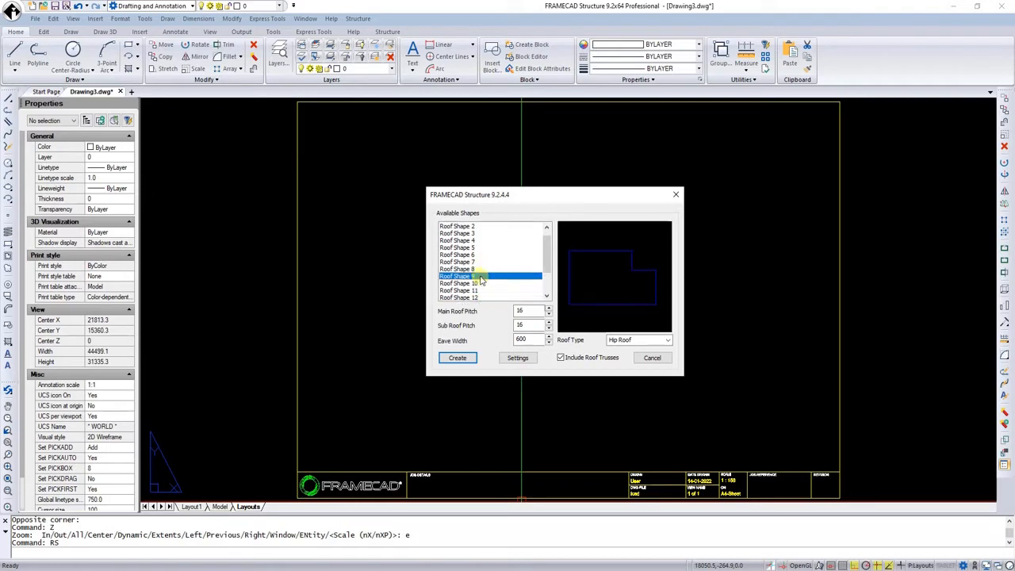
pyautogui.click(458, 233)
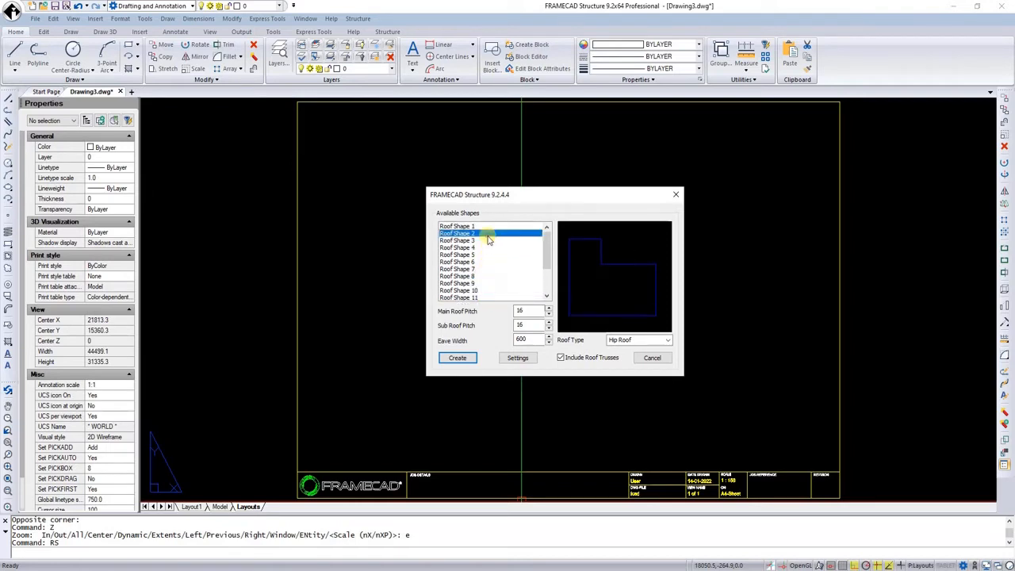
pyautogui.moveTo(505, 279)
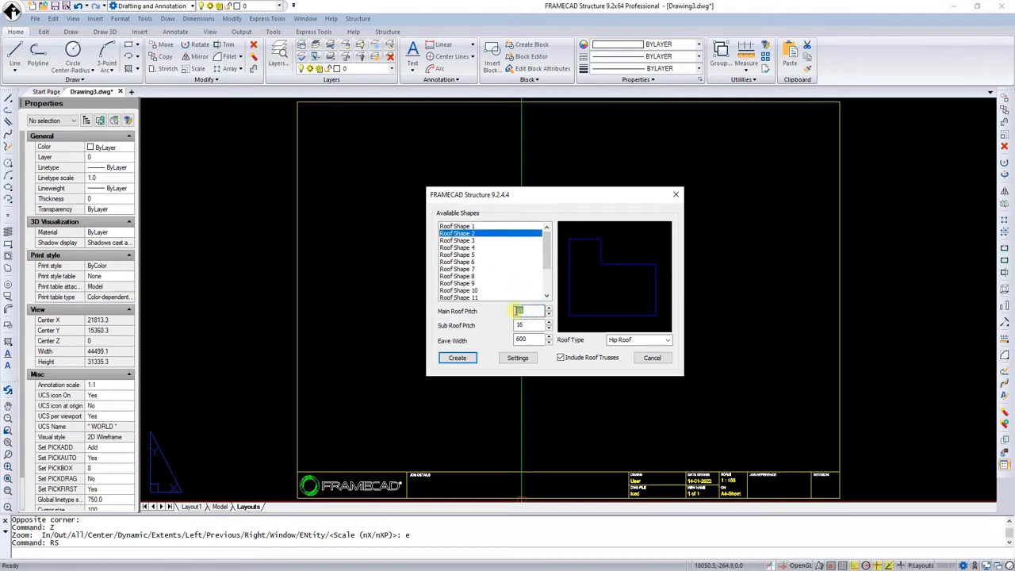
# - Set main and sub roof pitches to 12 and leave Include Roof Trusses checked
pyautogui.write('14')
pyautogui.click(533, 325)
pyautogui.write('12')
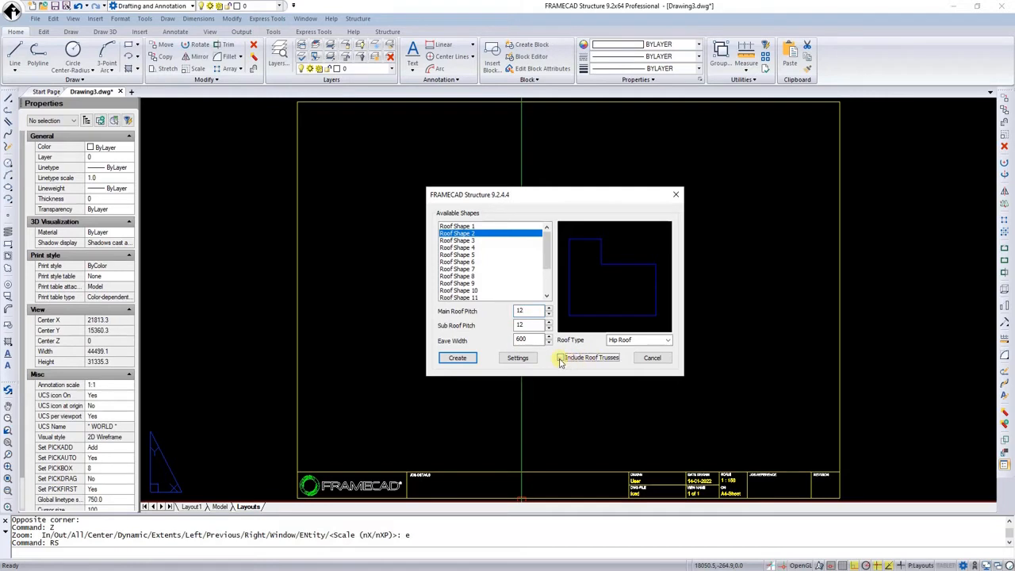
pyautogui.click(561, 358)
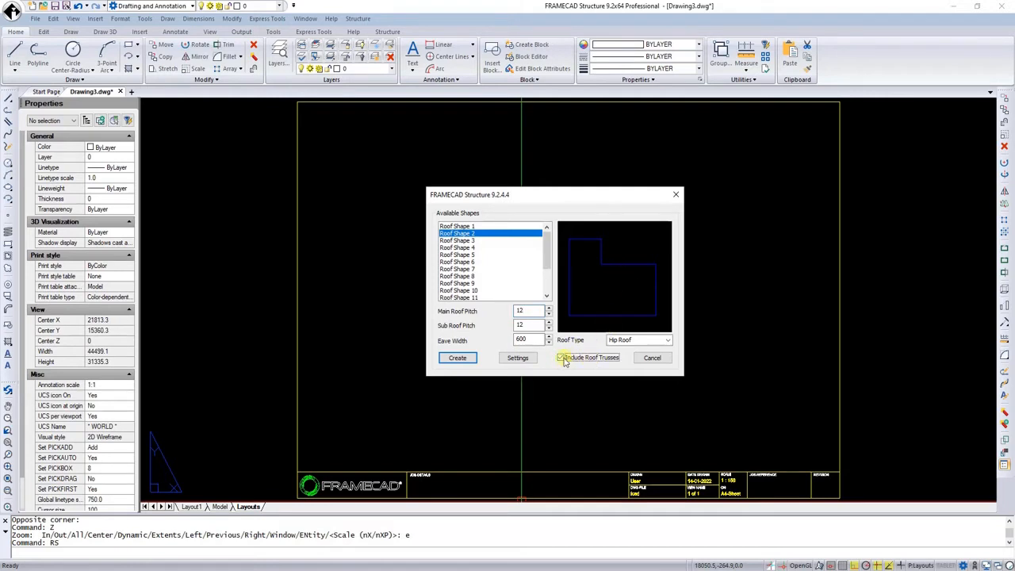
pyautogui.click(561, 358)
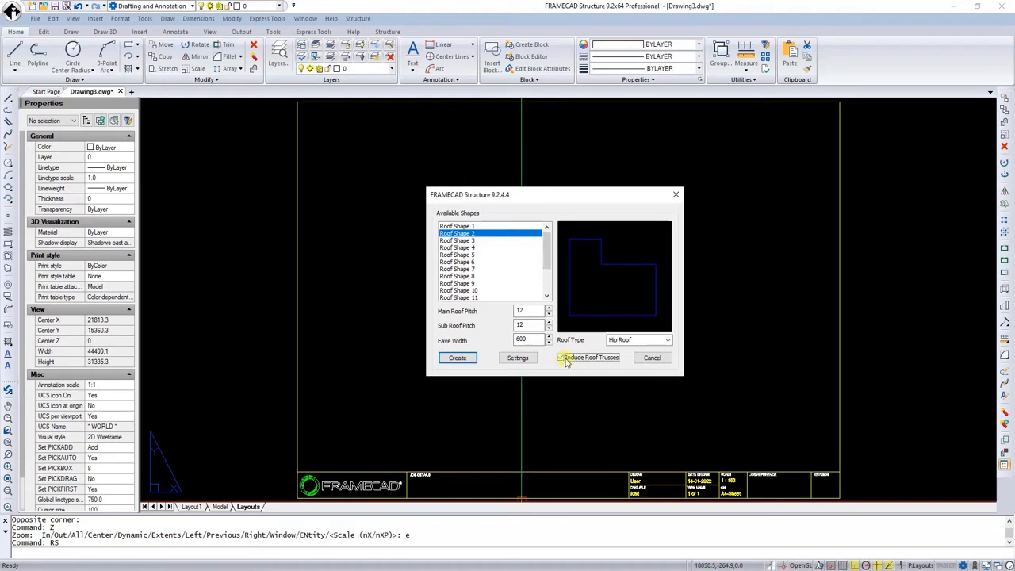
pyautogui.click(561, 357)
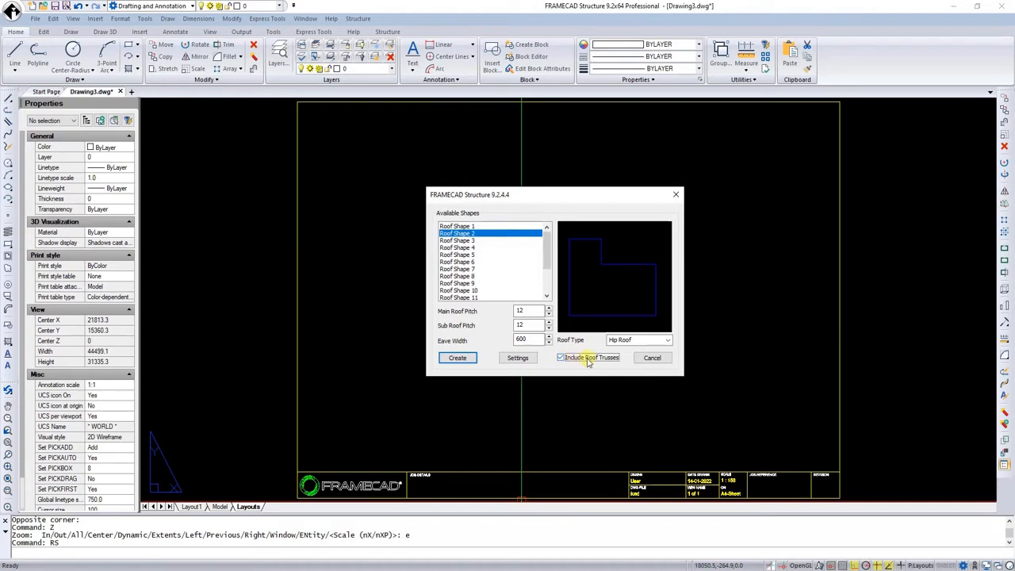
pyautogui.click(668, 339)
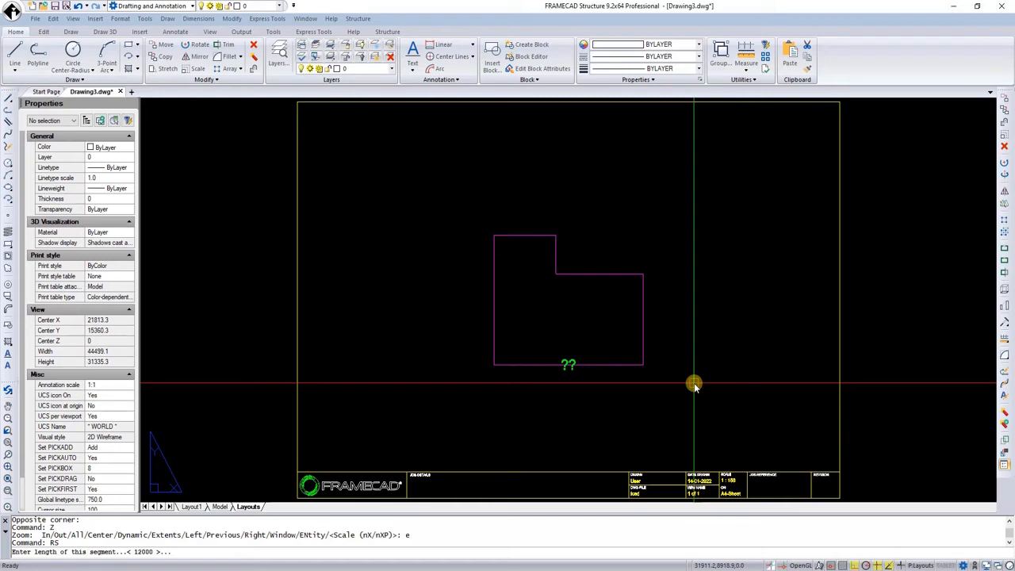
pyautogui.moveTo(626, 368)
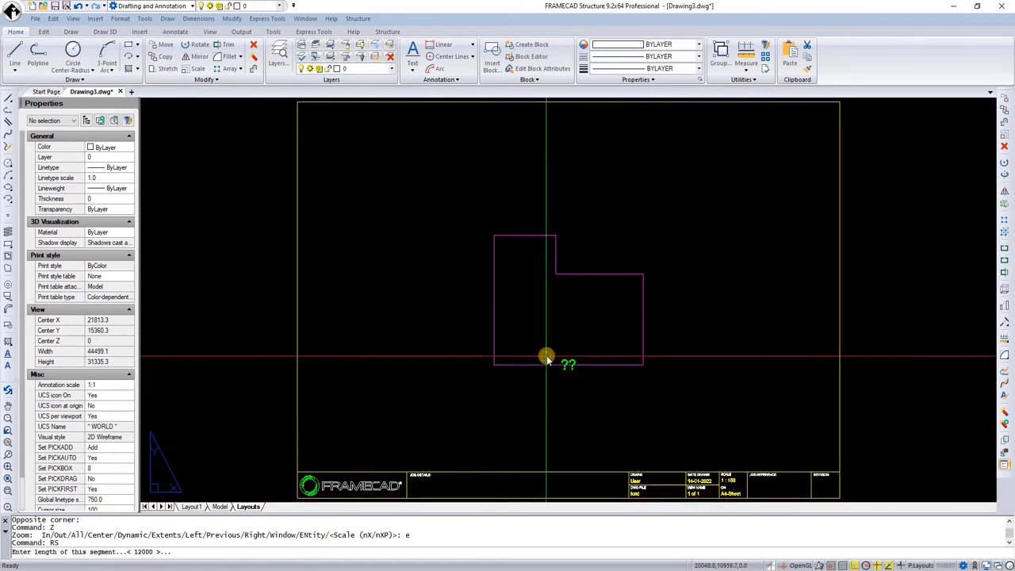
pyautogui.moveTo(579, 409)
pyautogui.write('LA')
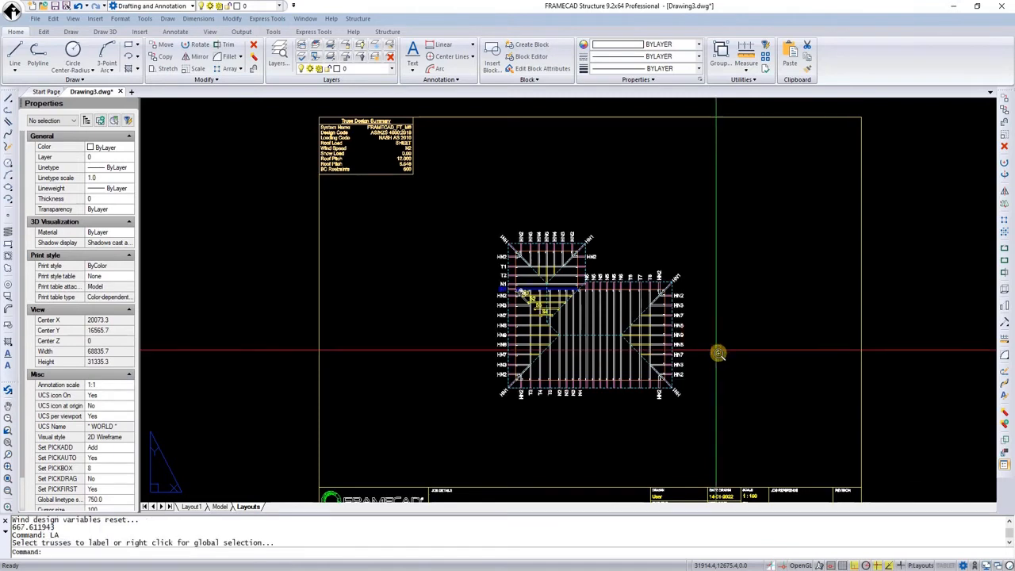
pyautogui.moveTo(717, 358)
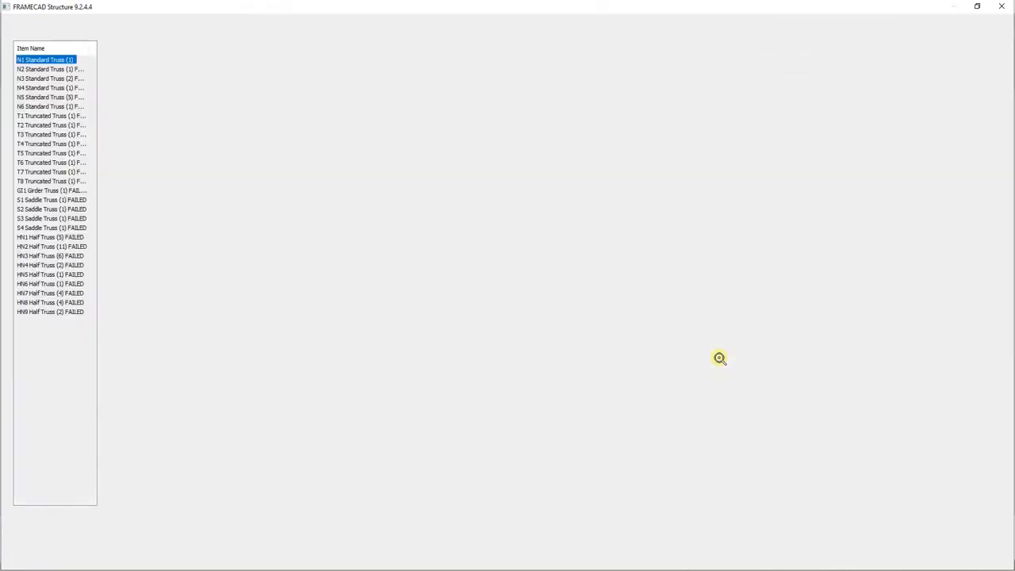
# - Open the N1 Standard Truss from the Truss Builder item list, then return to the drawing
pyautogui.doubleClick(45, 59)
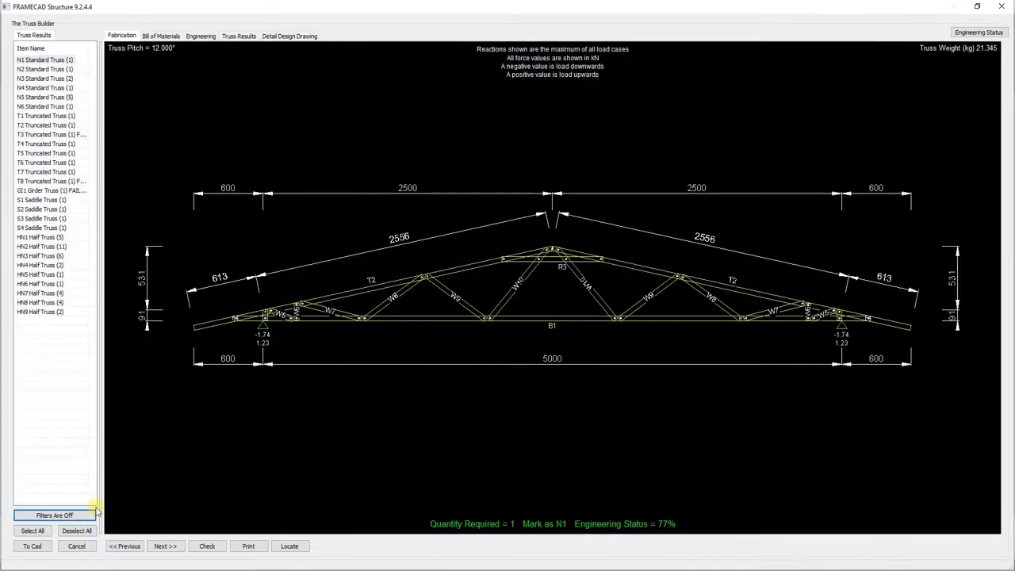
pyautogui.click(32, 545)
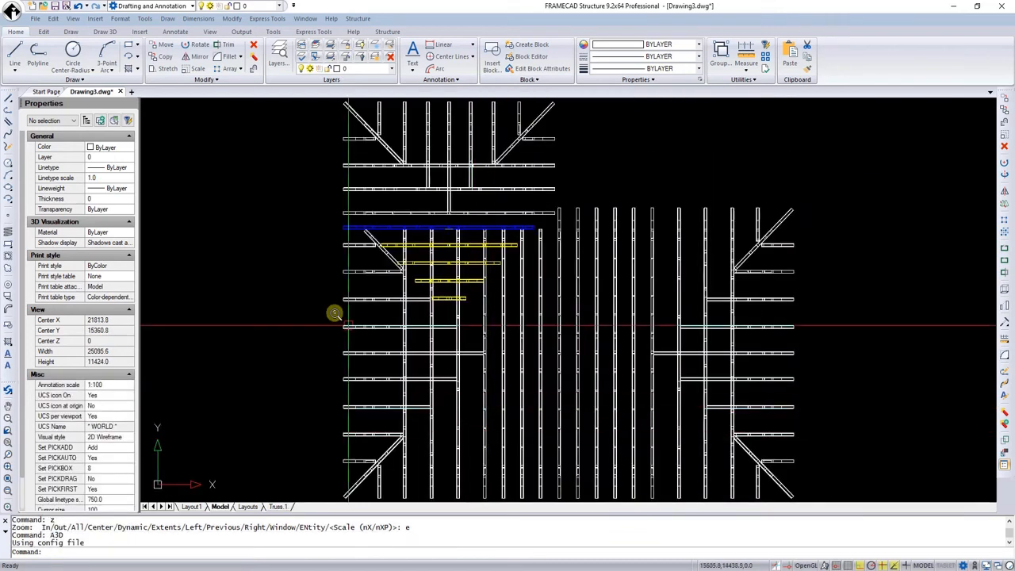
# - Open the View menu to change the viewpoint on the framed roof trusses
pyautogui.click(72, 18)
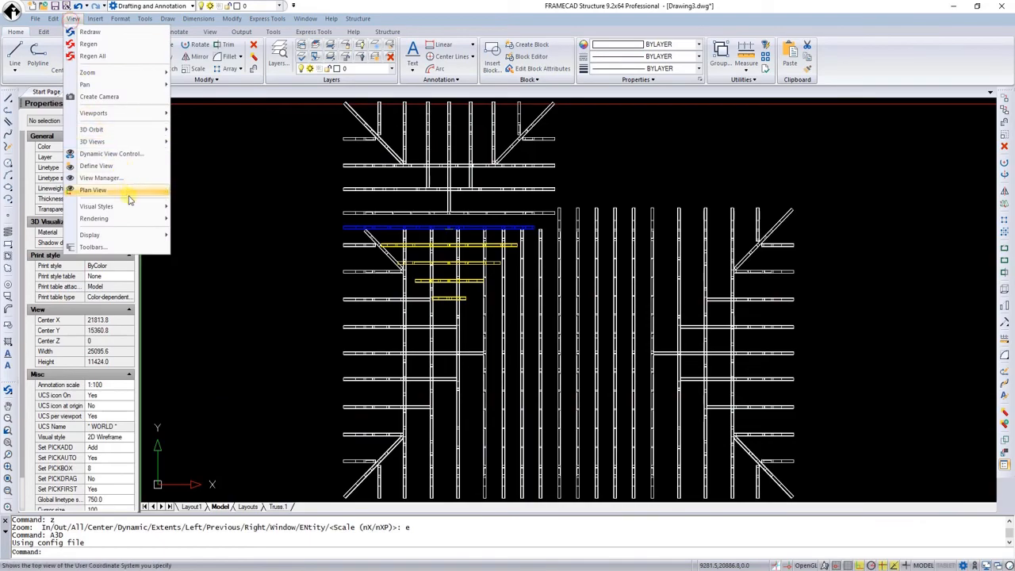